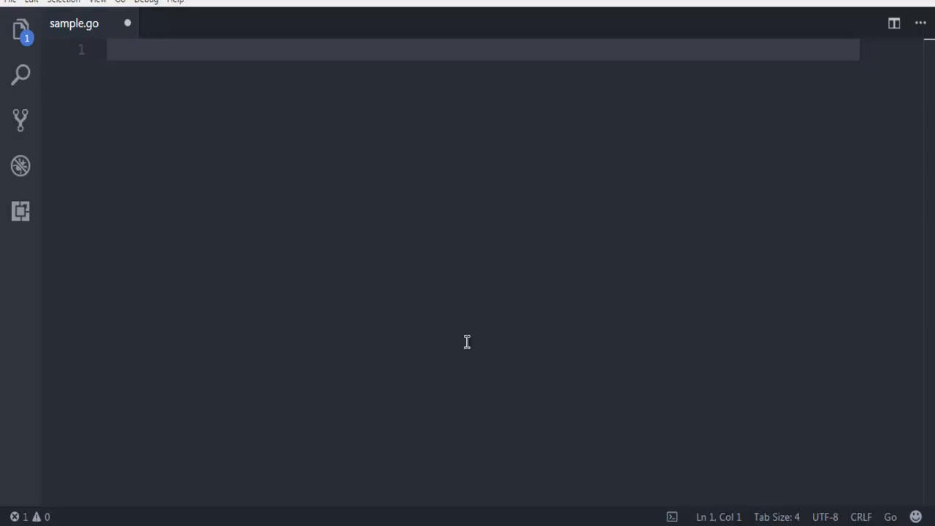
{"action": "mouse_move", "coordinate": [156, 62]}
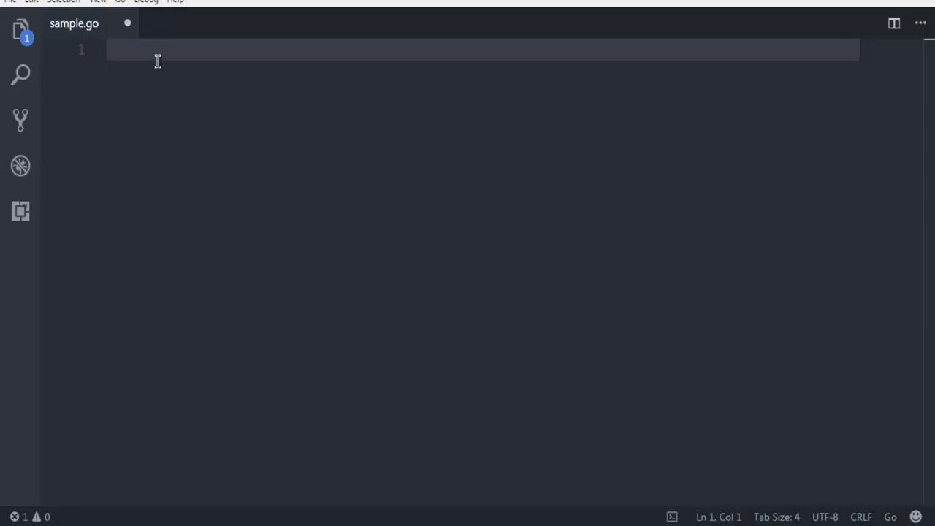
Declare package main and start an empty func main() block in sample.go.
{"action": "type", "text": "package main"}
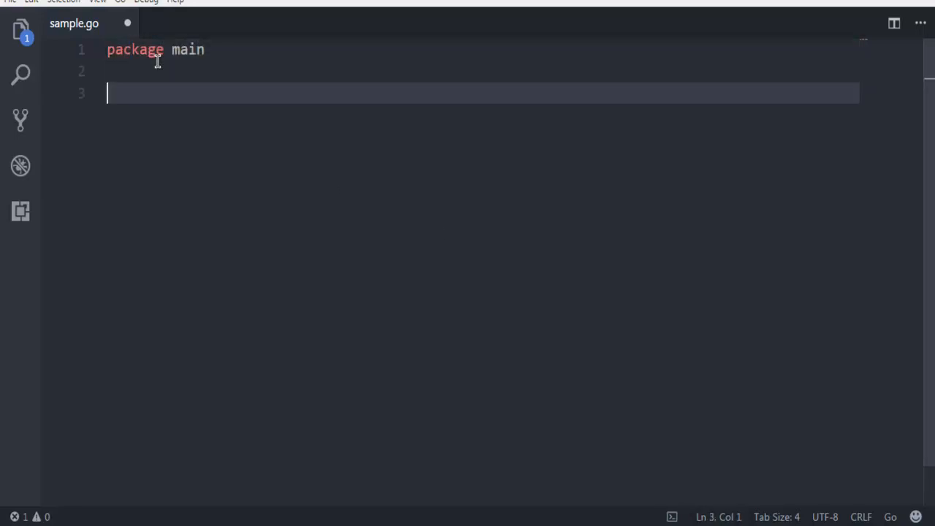
{"action": "key", "text": "Enter"}
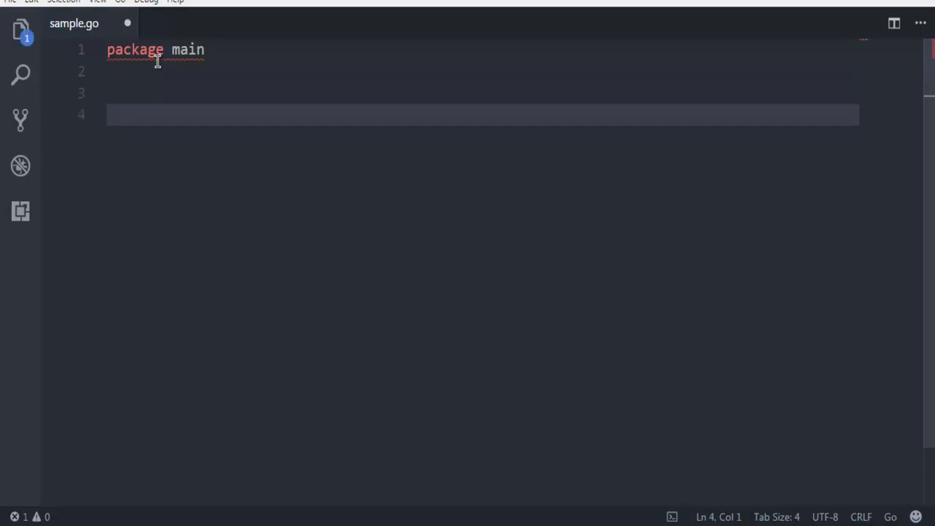
{"action": "type", "text": "func main"}
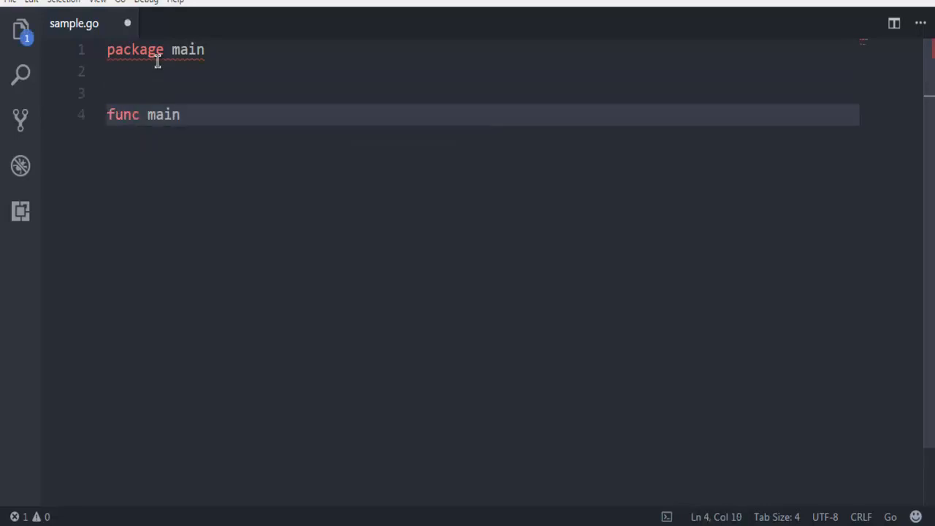
{"action": "type", "text": "(){"}
{"action": "type", "text": "t :"}
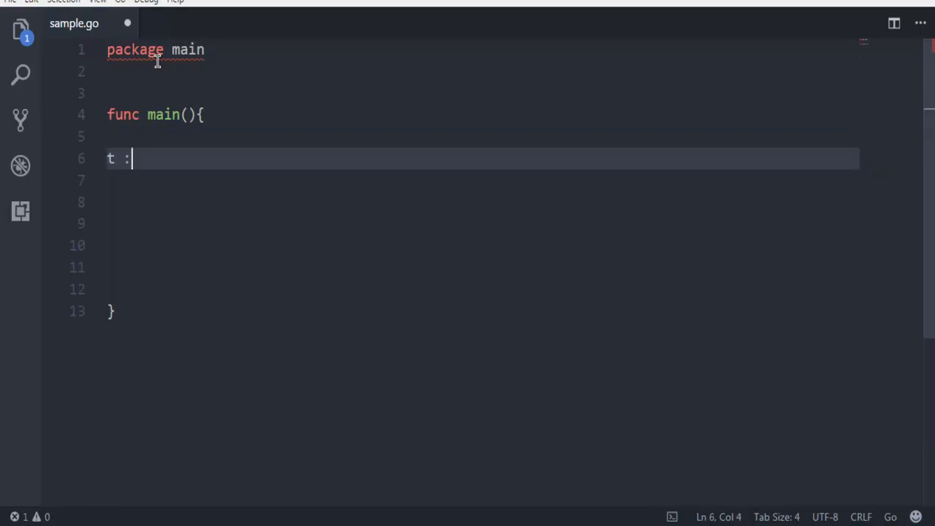
Inside main, assign t := time.Now() to capture the current time.
{"action": "type", "text": "="}
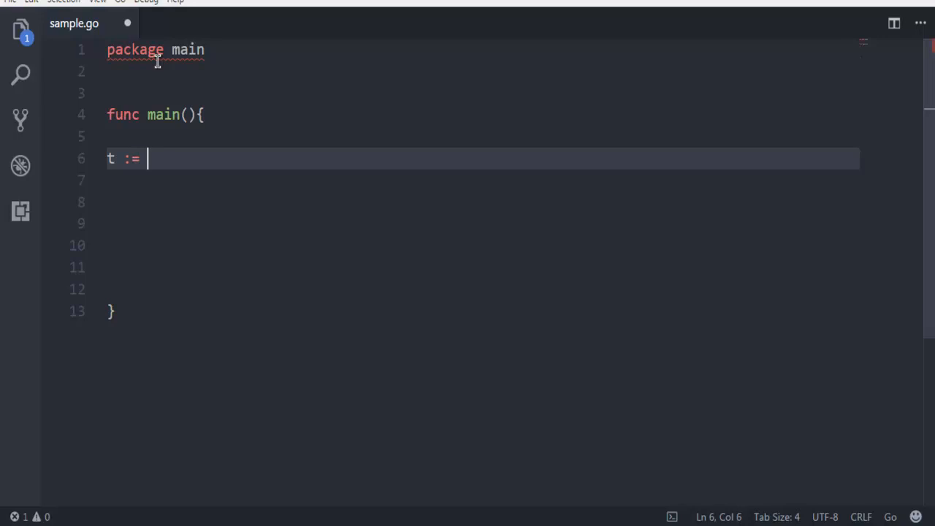
{"action": "type", "text": "time.No"}
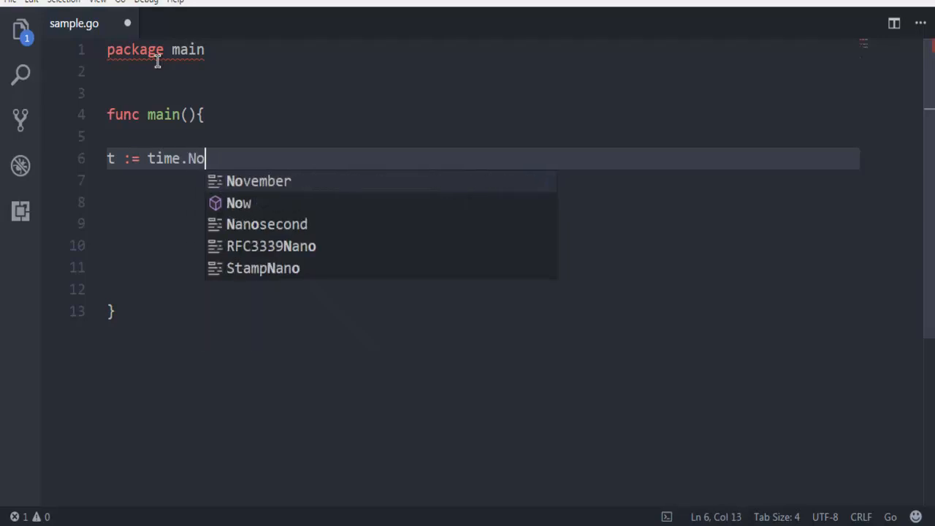
{"action": "left_click", "coordinate": [240, 203]}
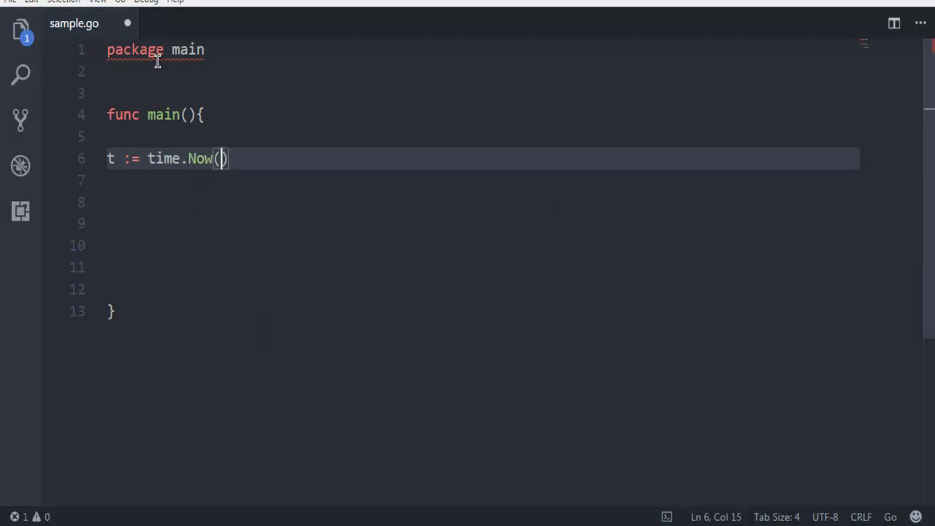
{"action": "key", "text": "Enter"}
{"action": "type", "text": "y :="}
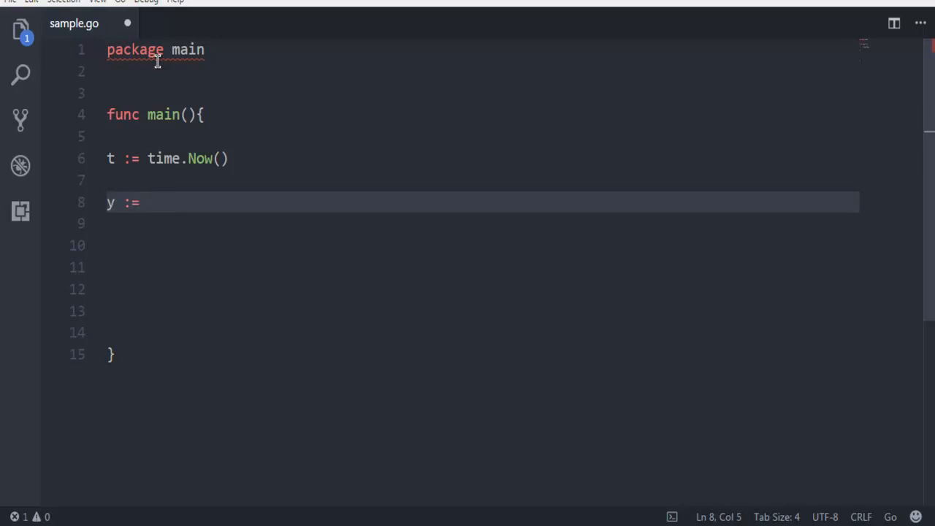
Assign y := t.Year(), m := t.Month() and d := t.Day() on separate lines and save.
{"action": "type", "text": "t"}
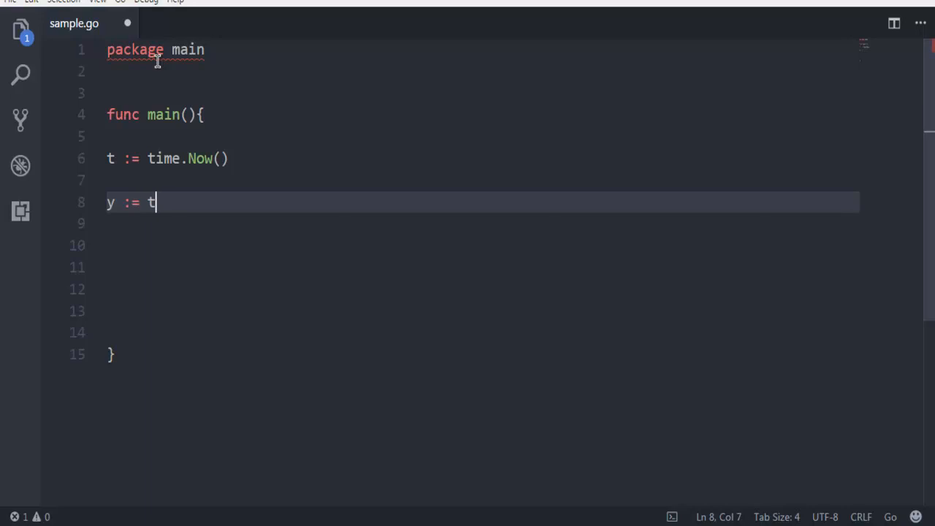
{"action": "type", "text": ".Year("}
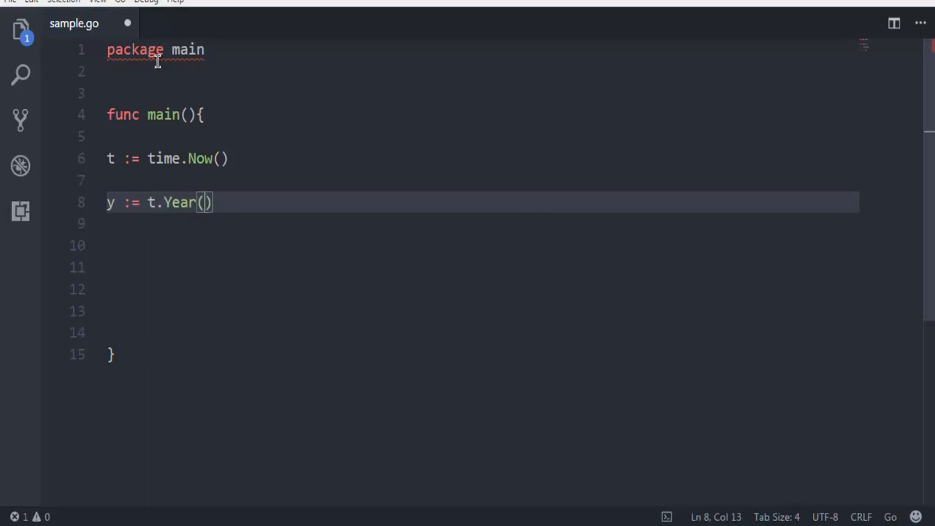
{"action": "key", "text": "Enter"}
{"action": "type", "text": "m :="}
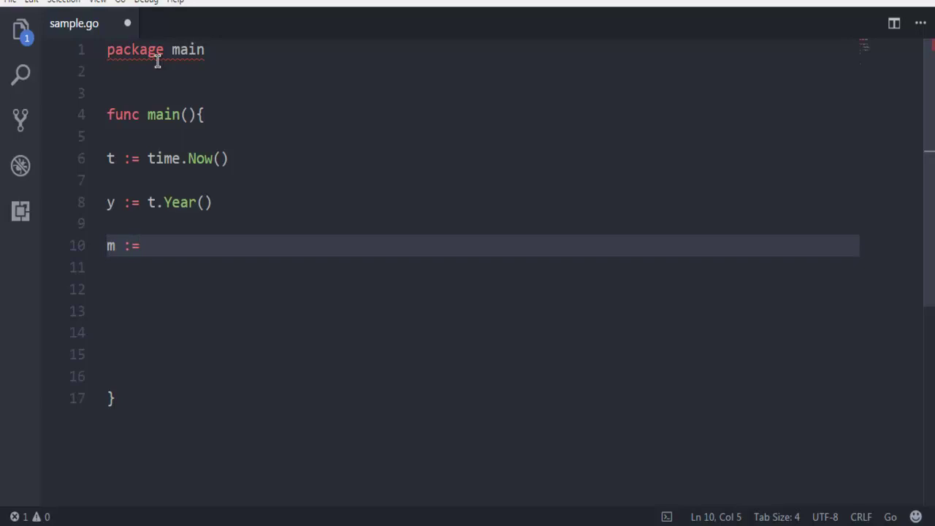
{"action": "type", "text": "t"}
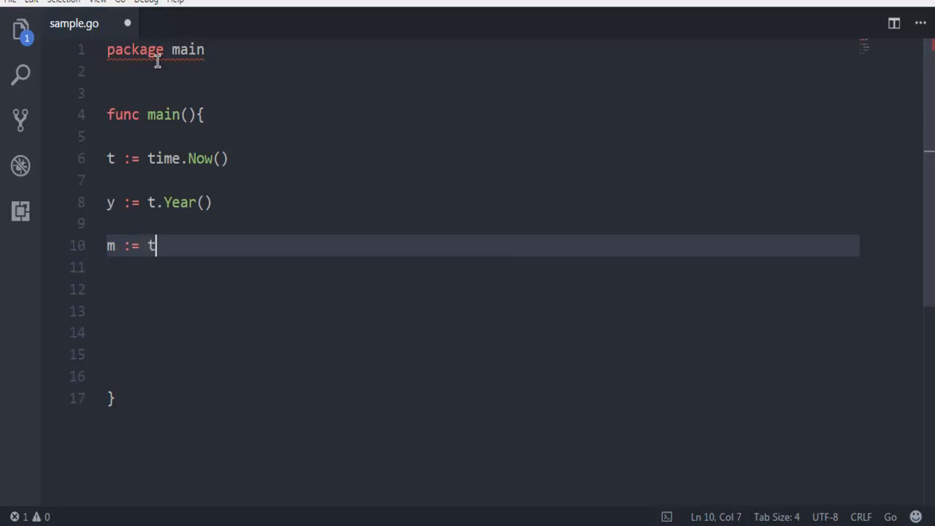
{"action": "type", "text": ".Month"}
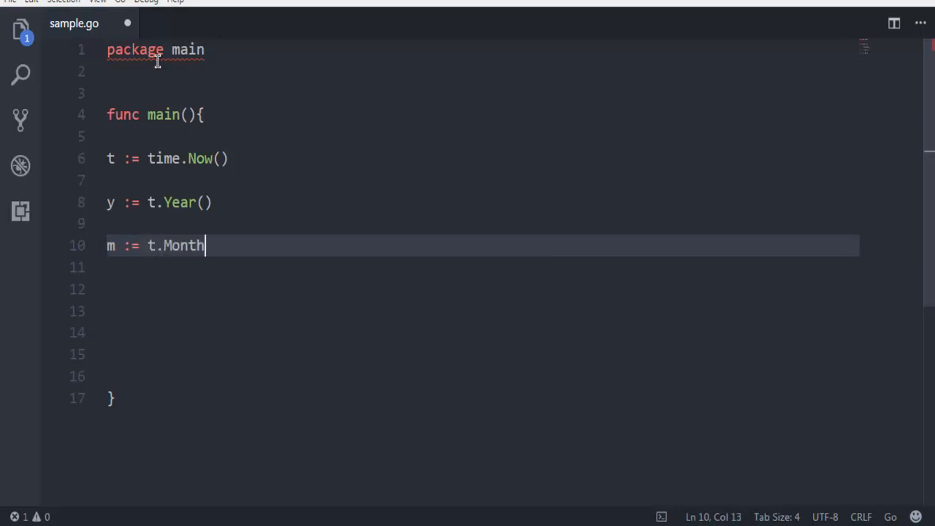
{"action": "type", "text": "()"}
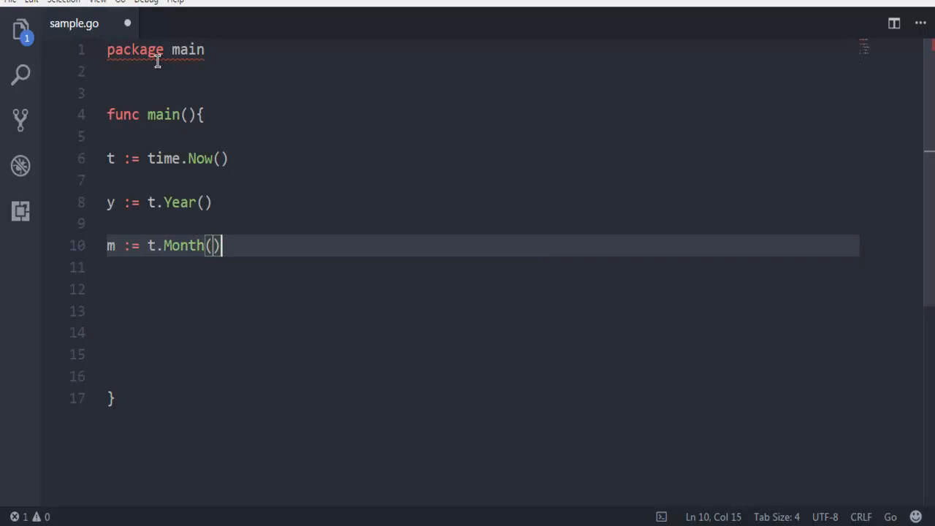
{"action": "key", "text": "Enter"}
{"action": "type", "text": "d := t."}
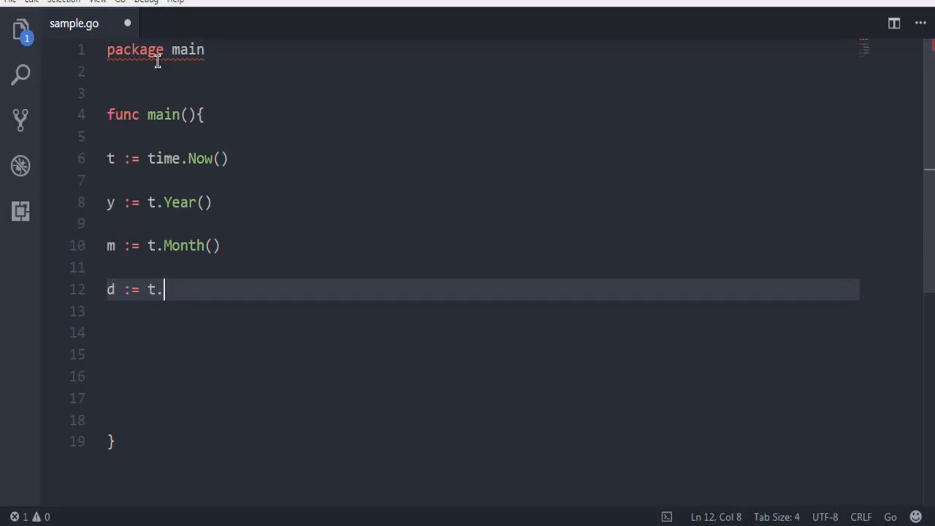
{"action": "type", "text": "Day()"}
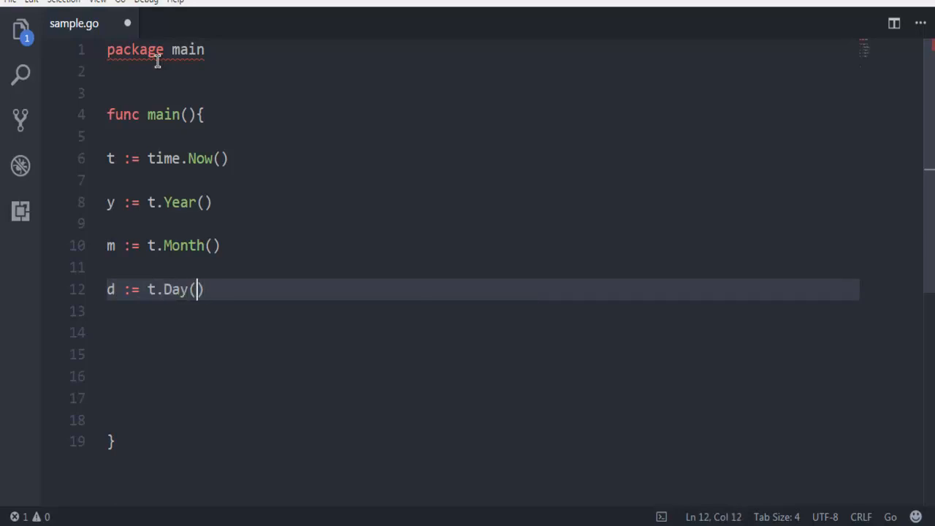
{"action": "key", "text": "Enter"}
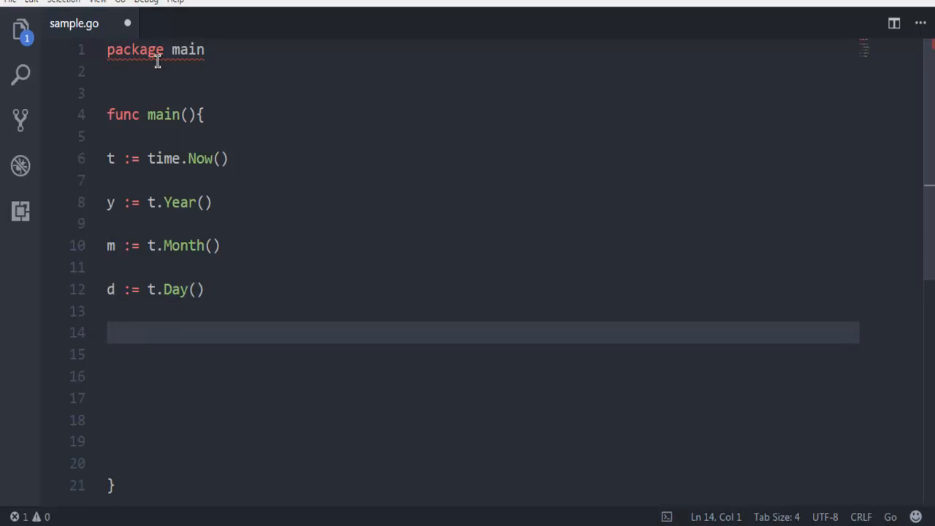
{"action": "key", "text": "Ctrl+S"}
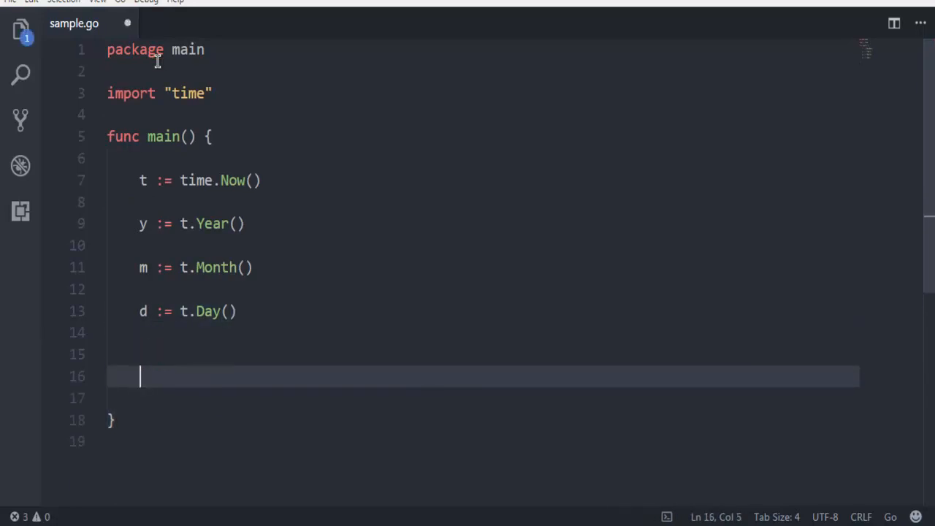
Write fmt.Println lines printing "Year :", "Month :" and "Day :" with y, m and d.
{"action": "type", "text": "fmt."}
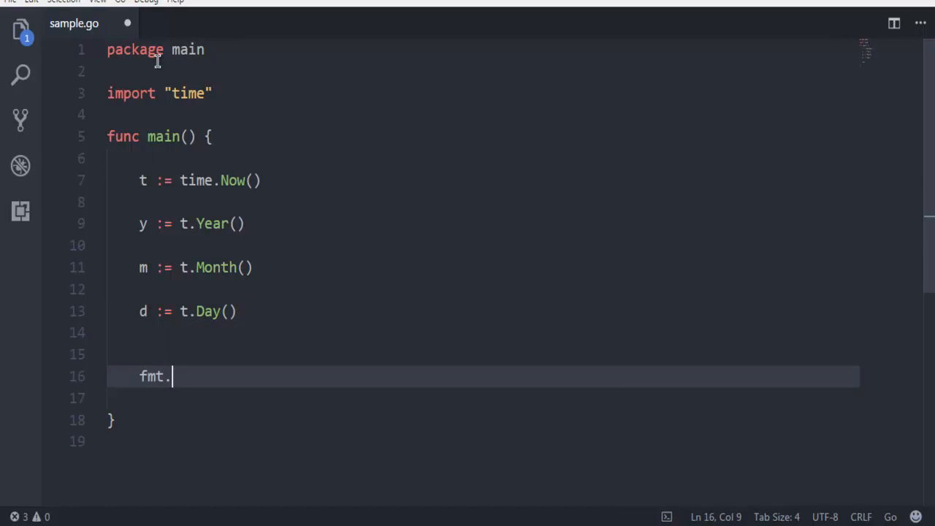
{"action": "type", "text": "Println("}
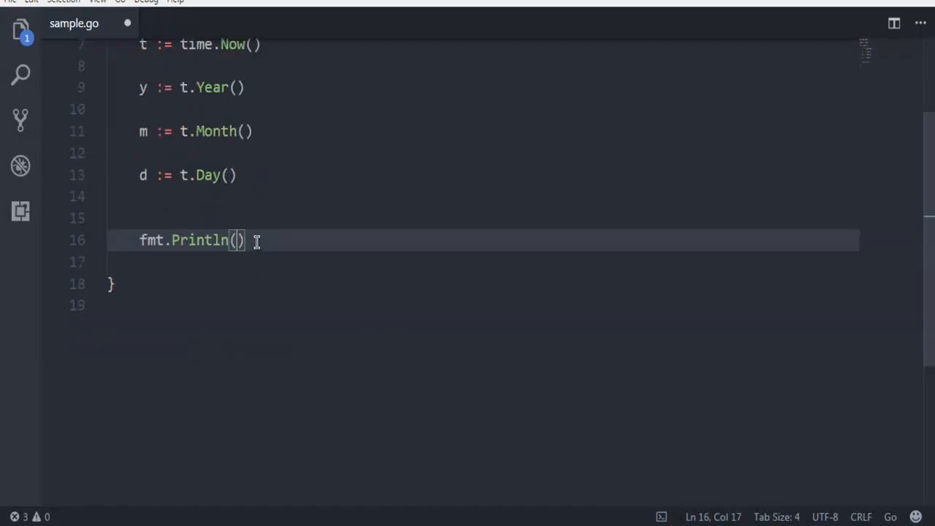
{"action": "key", "text": "Right"}
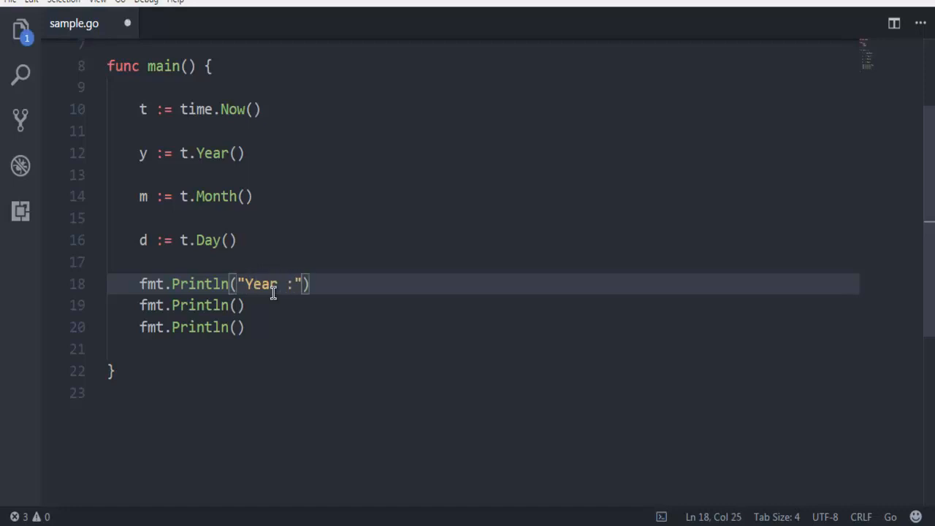
{"action": "type", "text": ",y"}
{"action": "left_click", "coordinate": [482, 305]}
{"action": "type", "text": "\"Month :"}
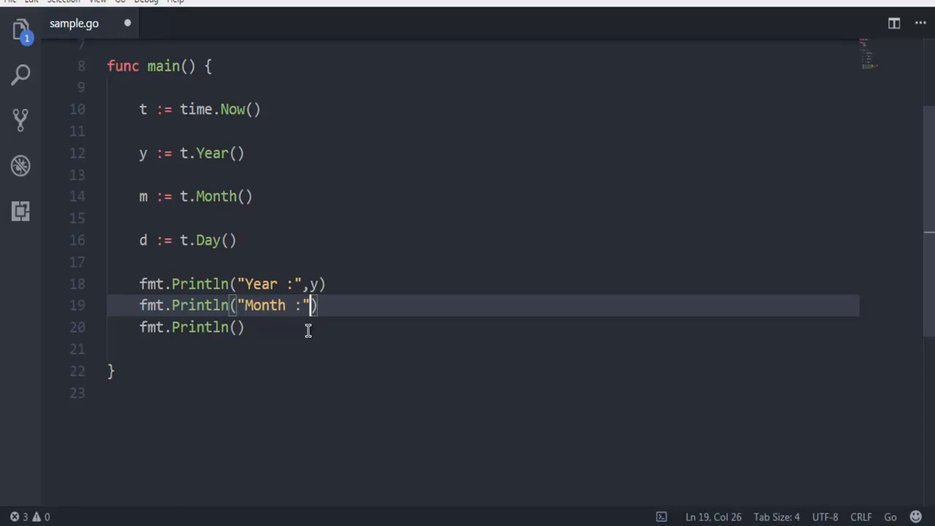
{"action": "type", "text": ",m"}
{"action": "left_click", "coordinate": [484, 327]}
{"action": "type", "text": "\"Day :"}
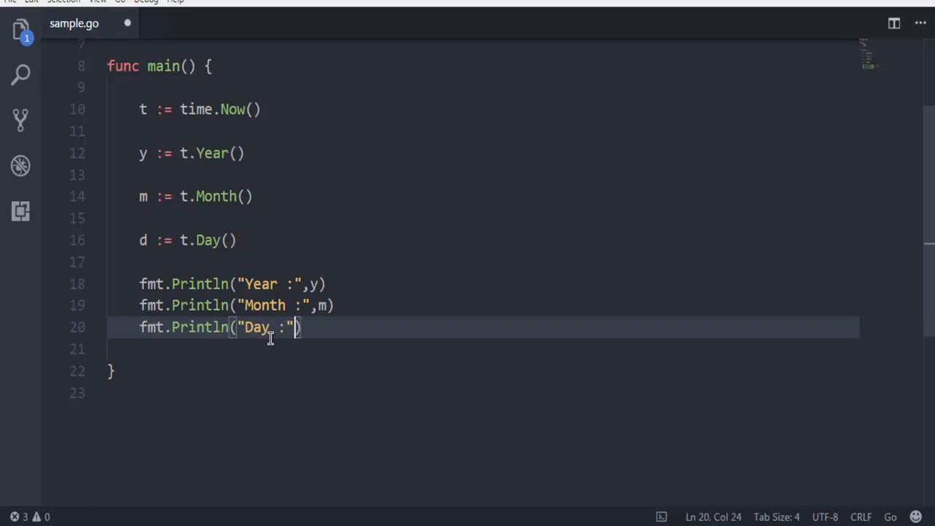
{"action": "type", "text": ",d"}
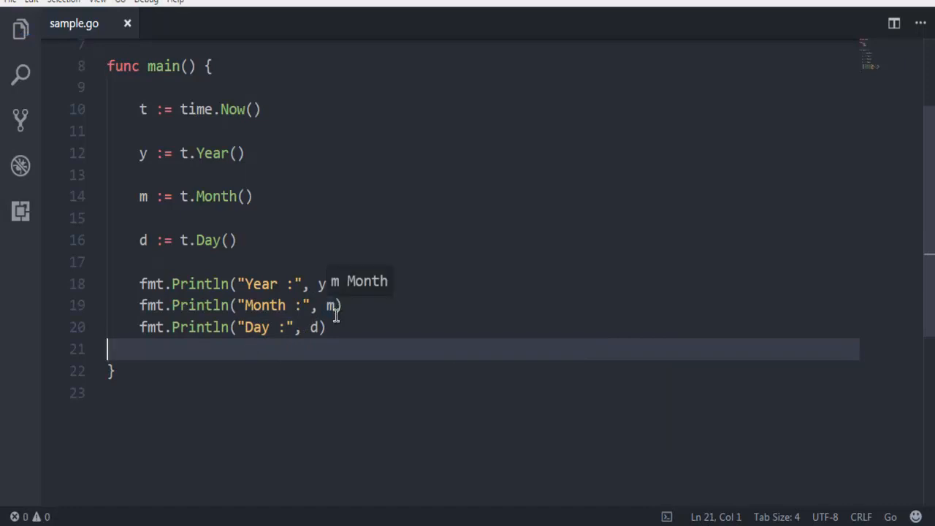
{"action": "left_click", "coordinate": [321, 327]}
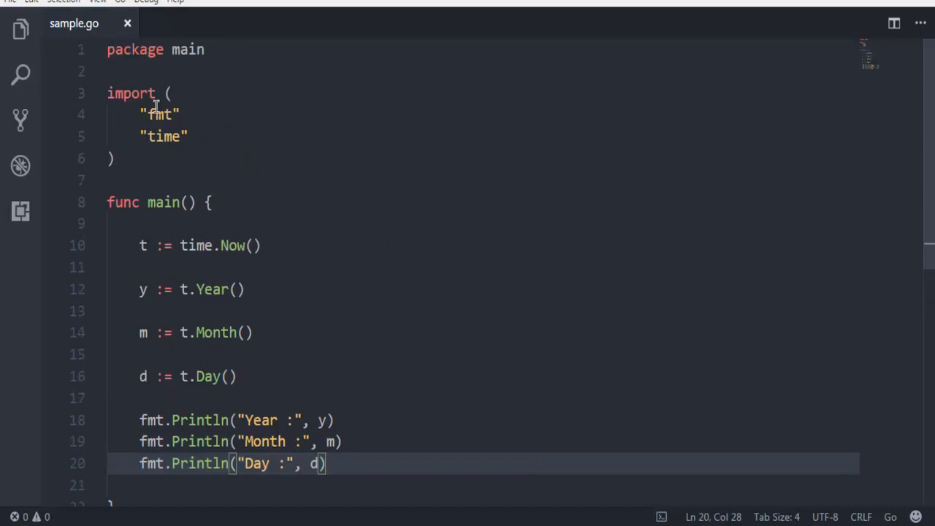
{"action": "mouse_move", "coordinate": [182, 117]}
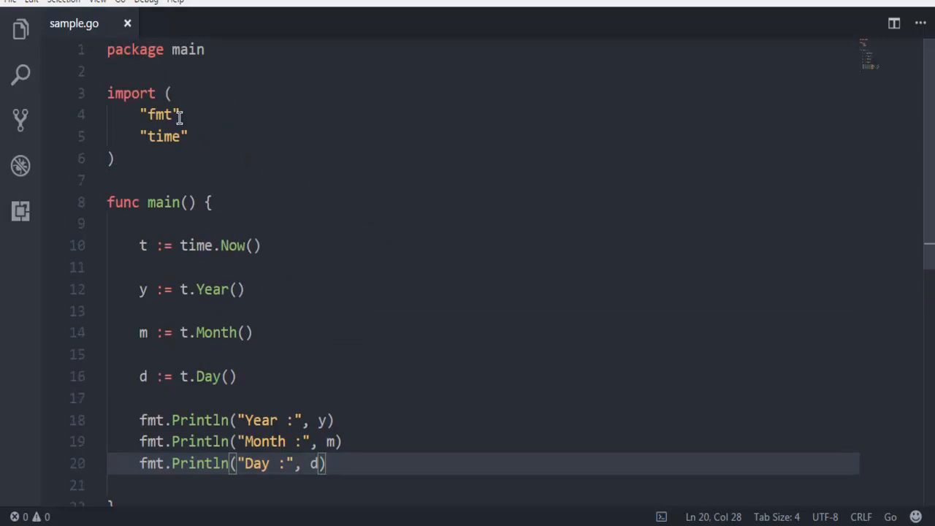
Review the saved file with "fmt" added to the imports and rest on the Year line.
{"action": "scroll", "scroll_direction": "down", "scroll_amount": 3}
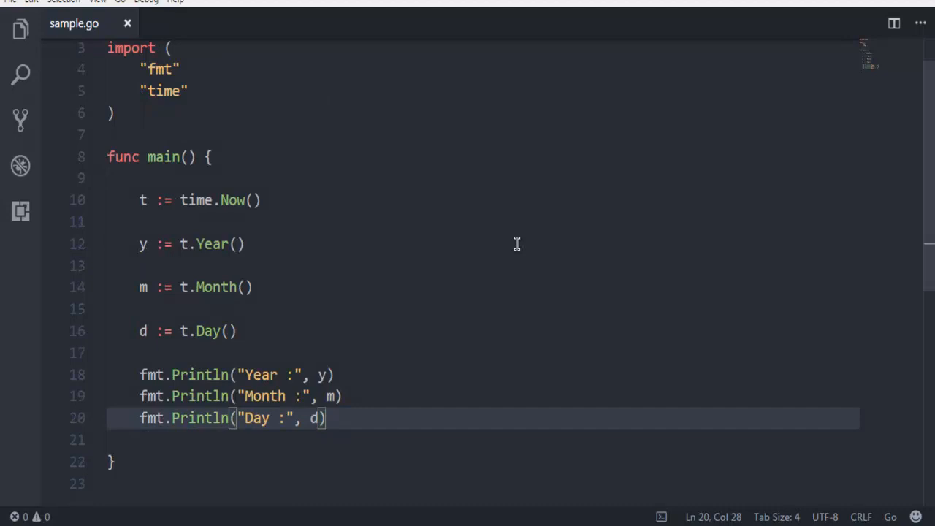
{"action": "left_click", "coordinate": [234, 244]}
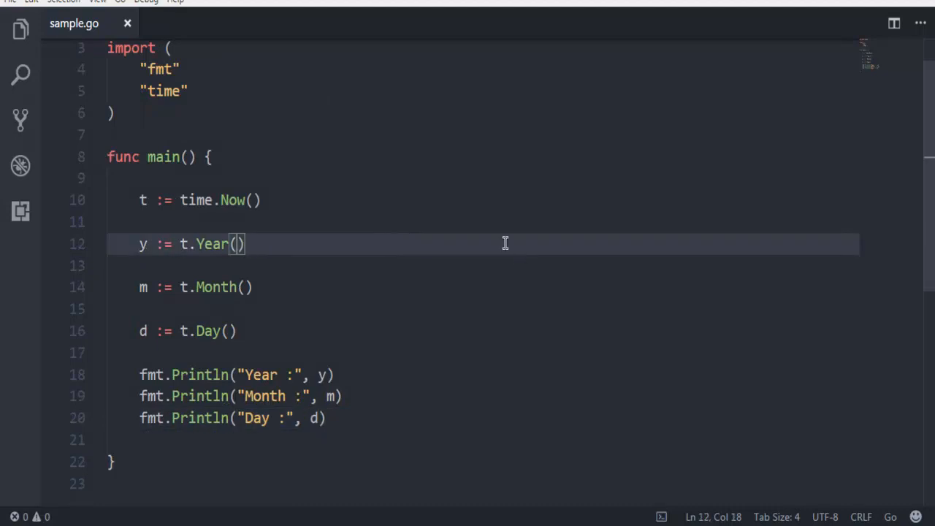
{"action": "mouse_move", "coordinate": [255, 164]}
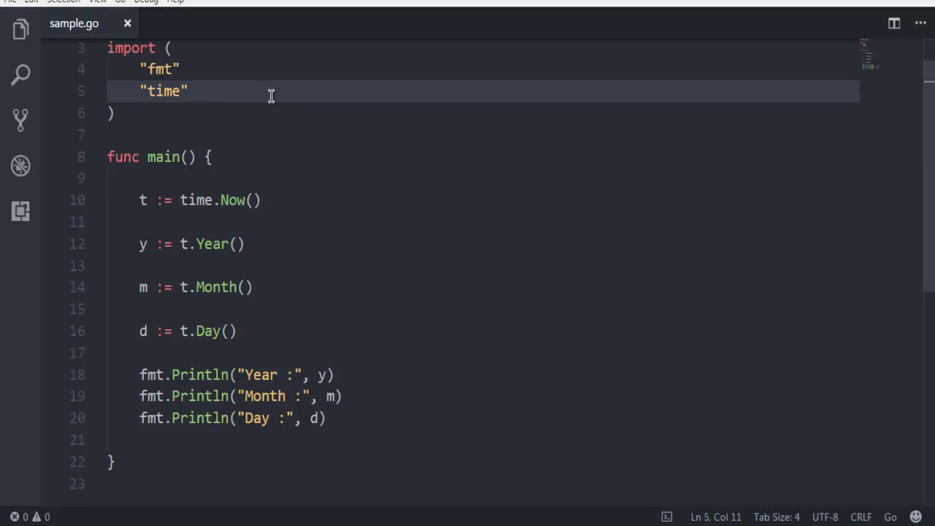
{"action": "mouse_move", "coordinate": [154, 70]}
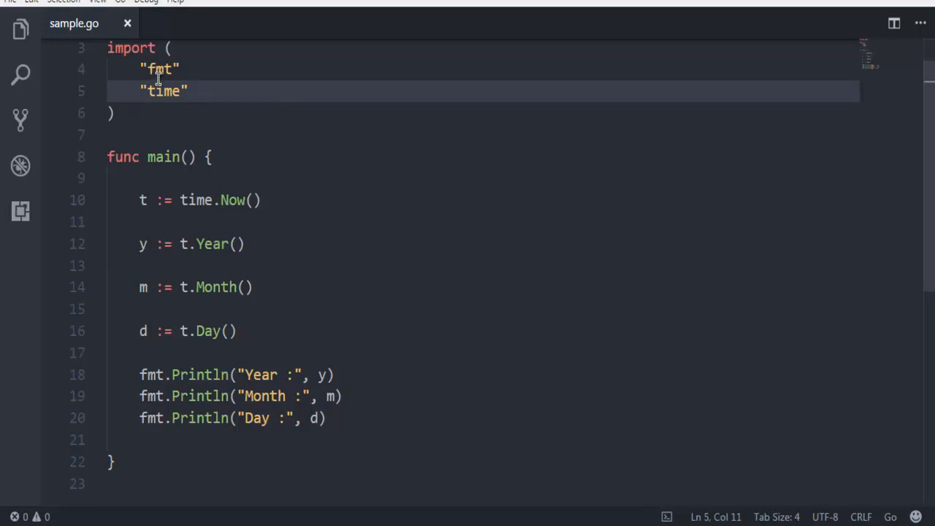
{"action": "mouse_move", "coordinate": [94, 7]}
{"action": "type", "text": "go"}
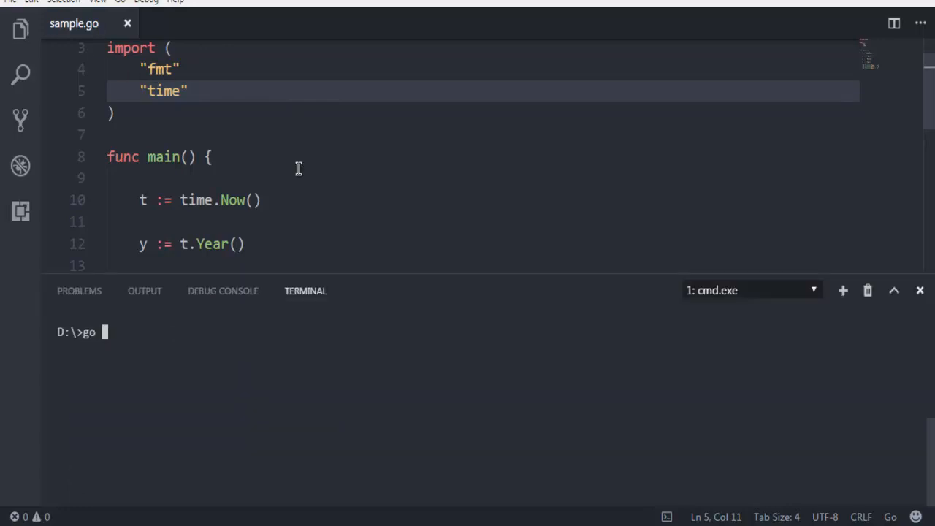
Execute go run sample.go in the integrated terminal to print today's year, month and day.
{"action": "type", "text": "run"}
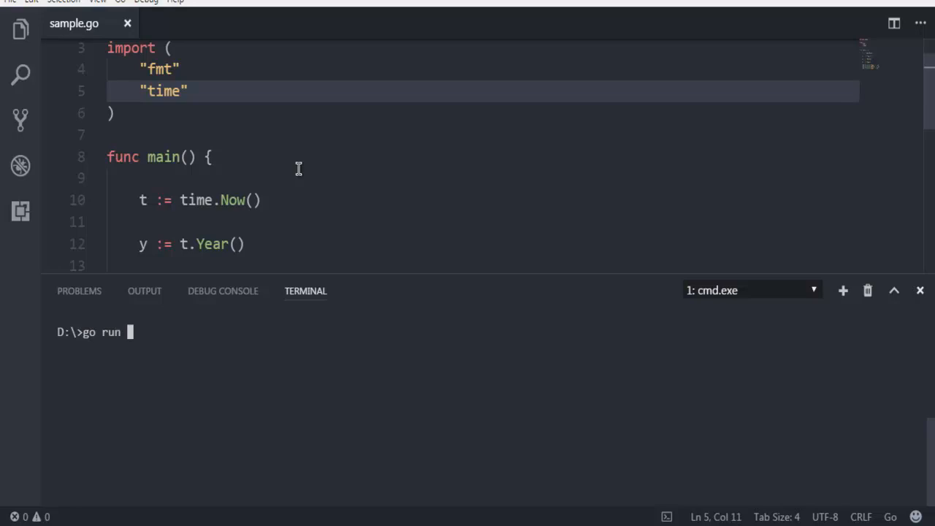
{"action": "type", "text": "sample.g"}
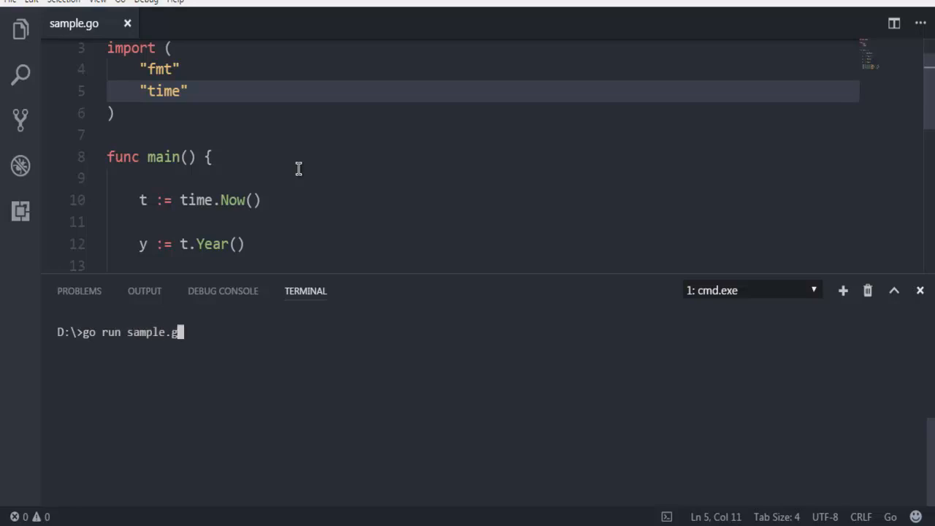
{"action": "type", "text": "o"}
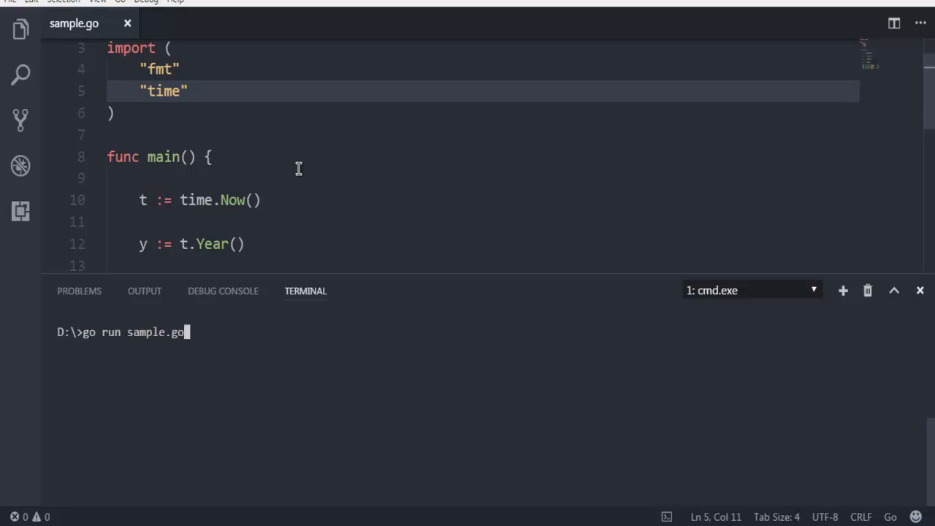
{"action": "key", "text": "Enter"}
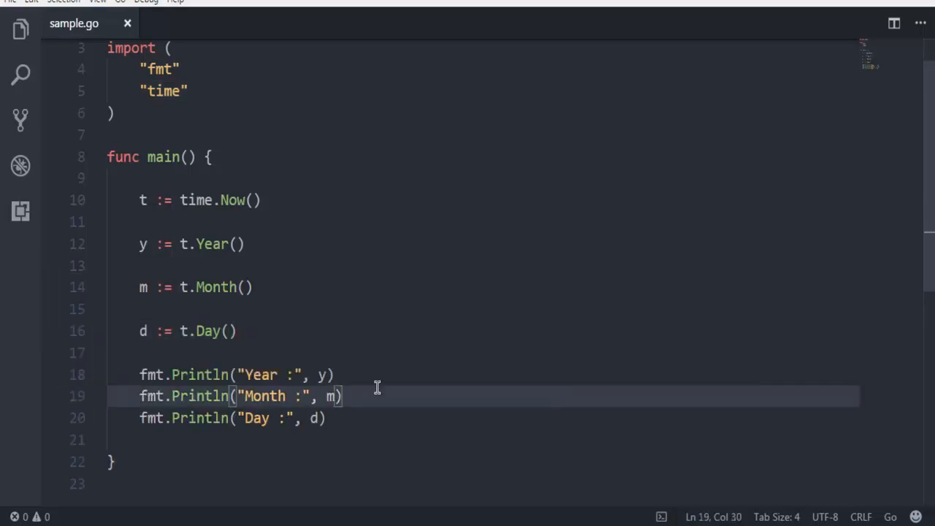
{"action": "scroll", "scroll_direction": "down", "scroll_amount": 3}
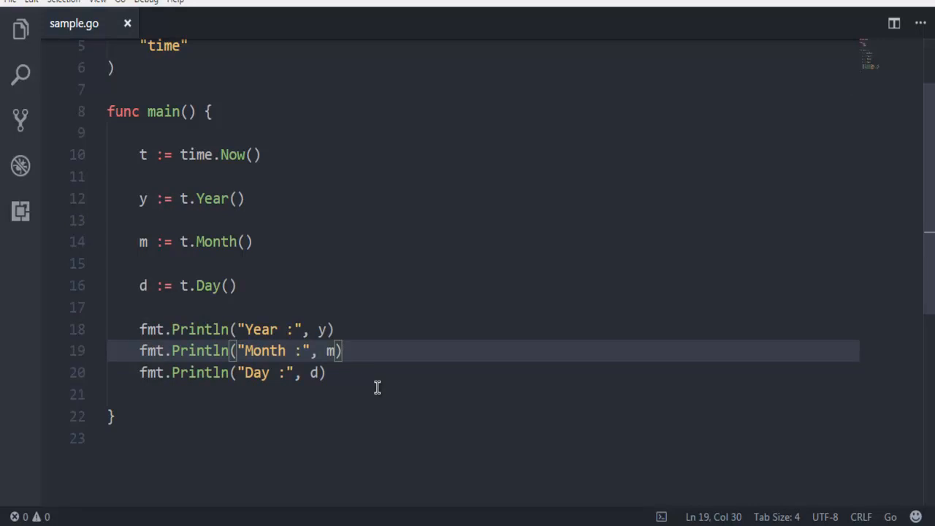